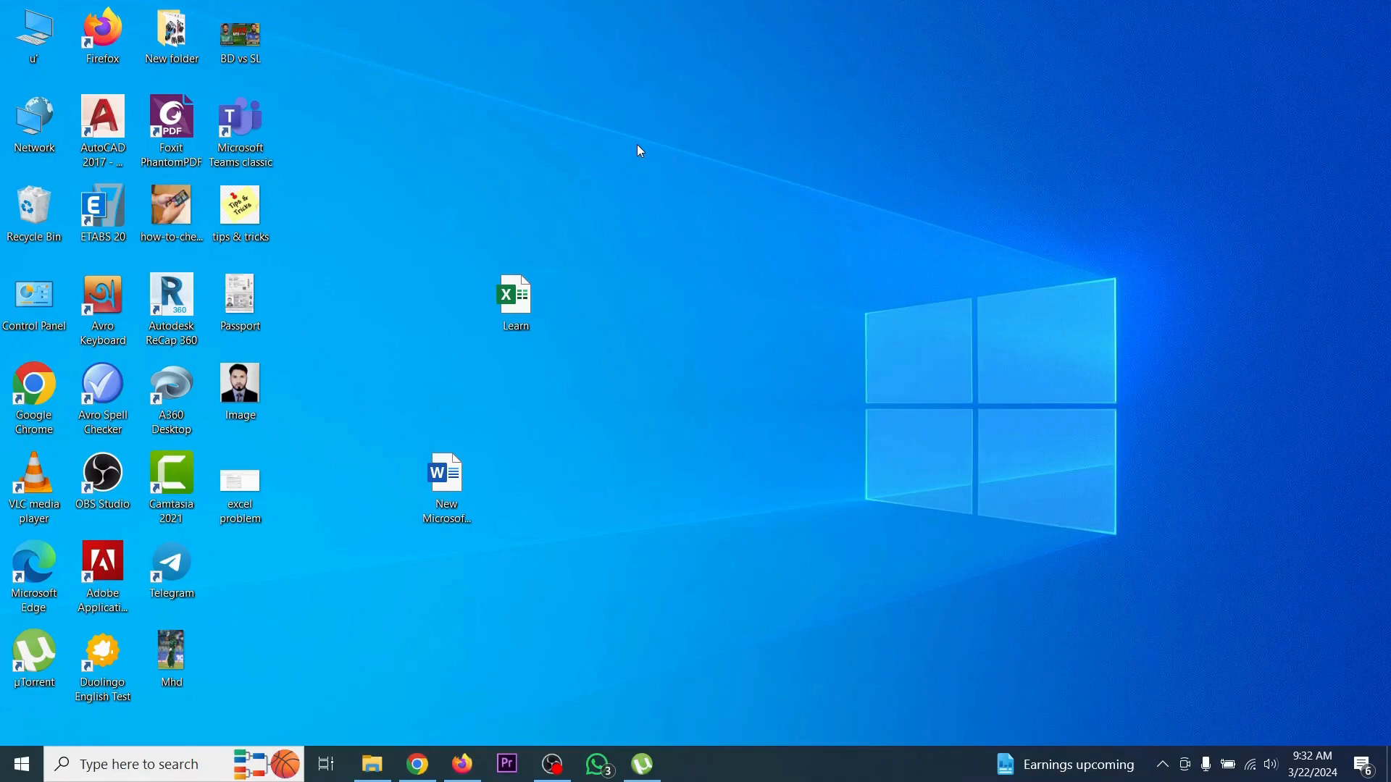
Step: Open the Learn workbook from the desktop and dismiss the Office activation wizard
click(516, 297)
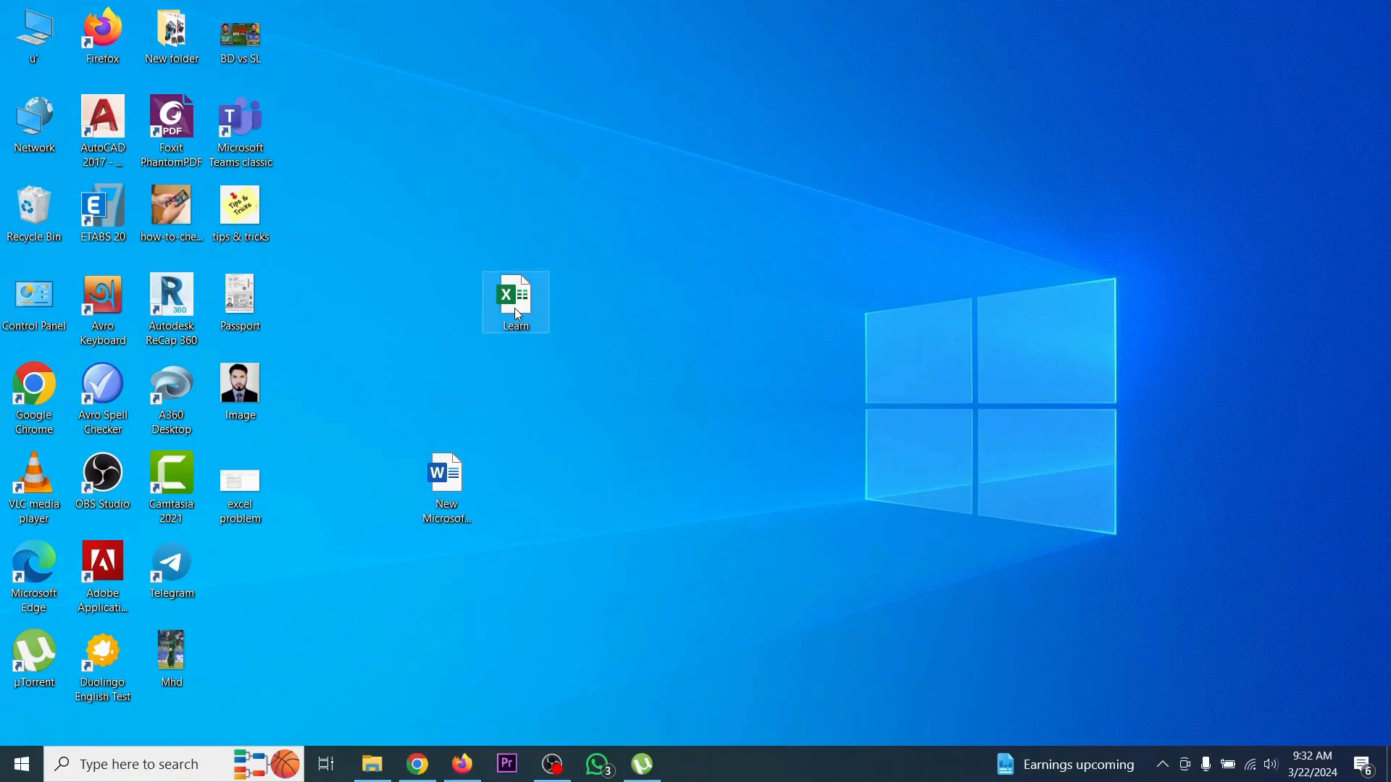
double_click(516, 297)
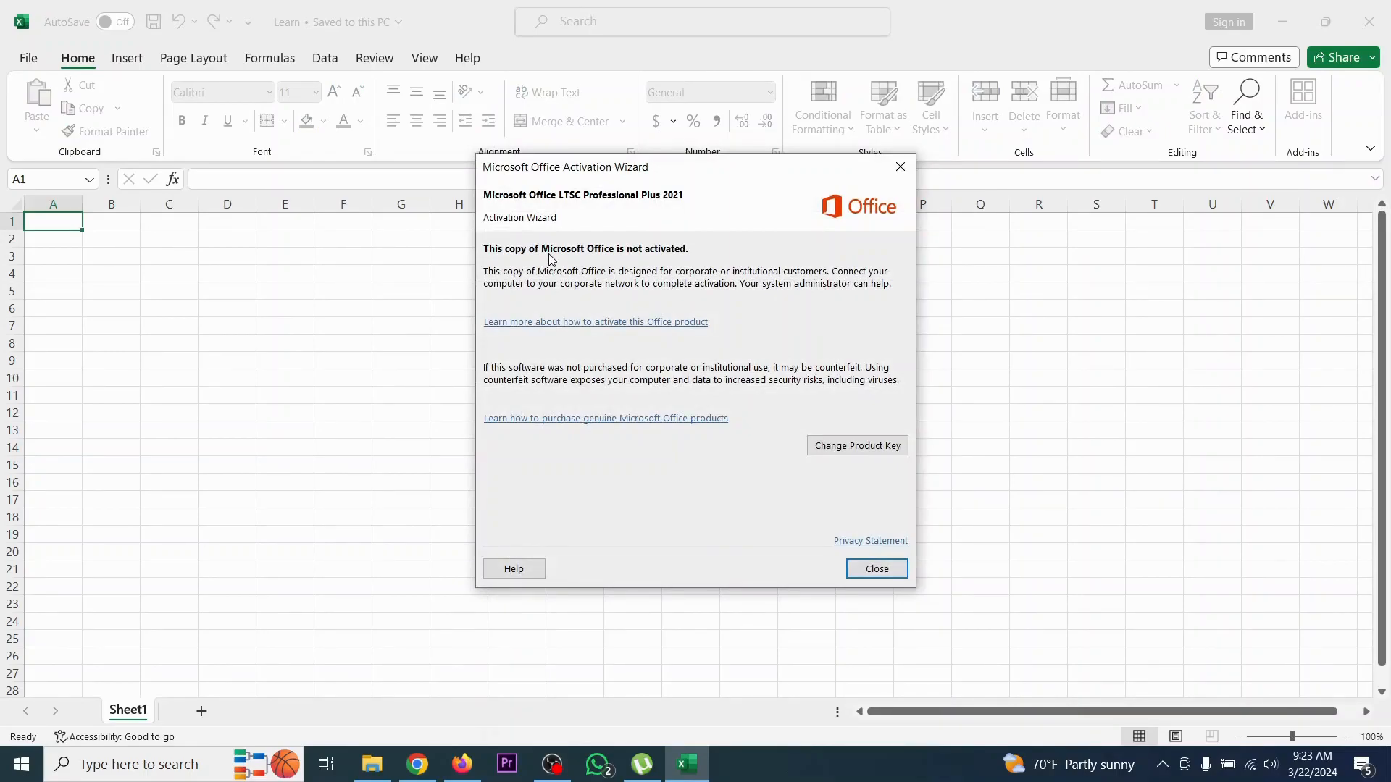
mouse_move(618, 242)
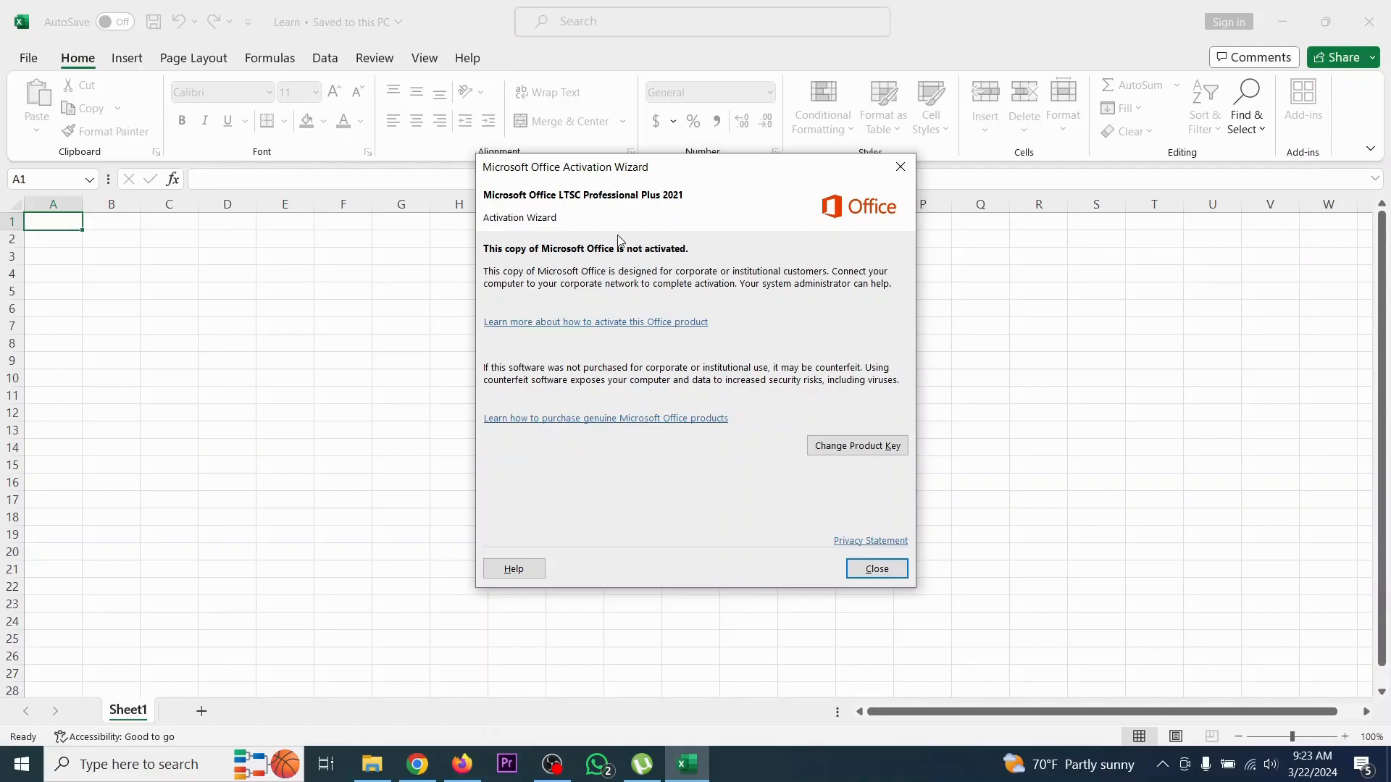
click(875, 568)
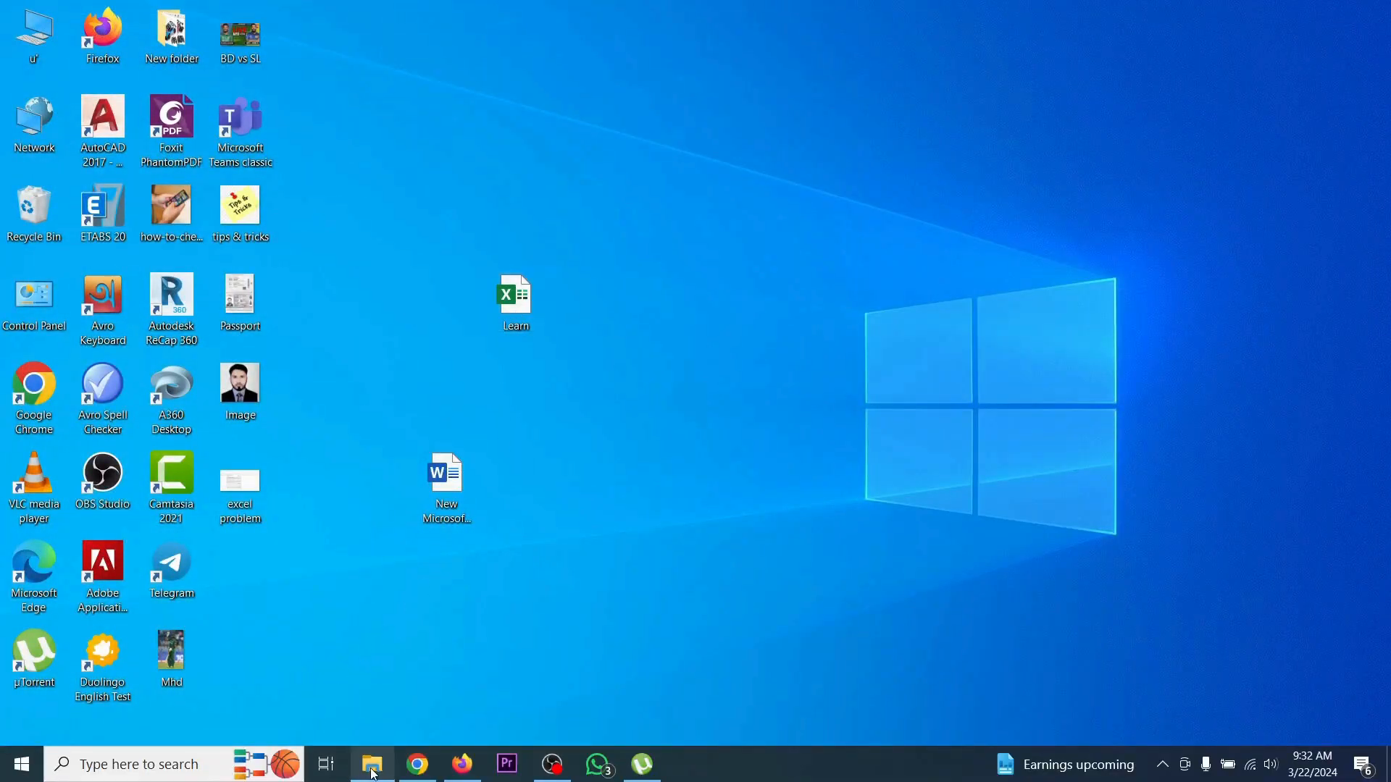
mouse_move(373, 763)
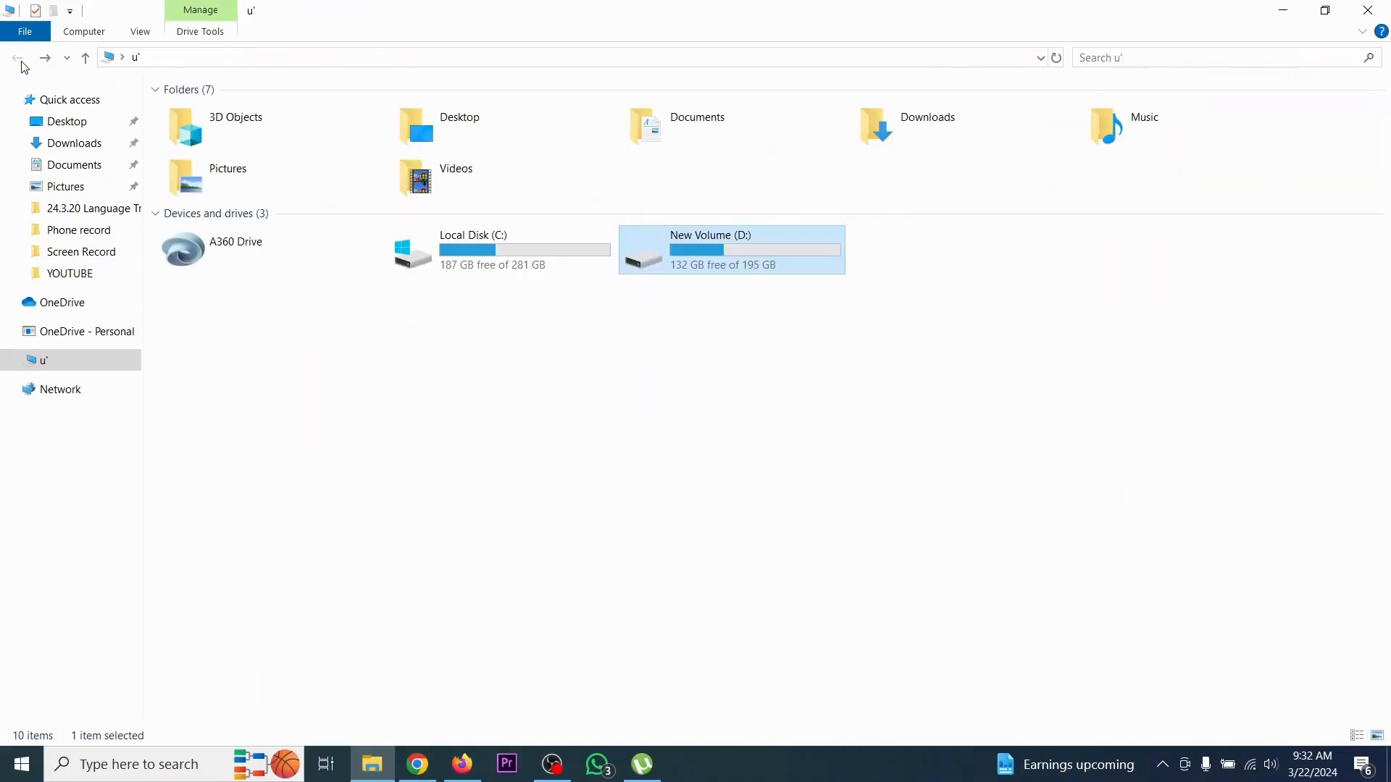
Step: Navigate to C:\Program Files\Microsoft Office\Office16
double_click(731, 249)
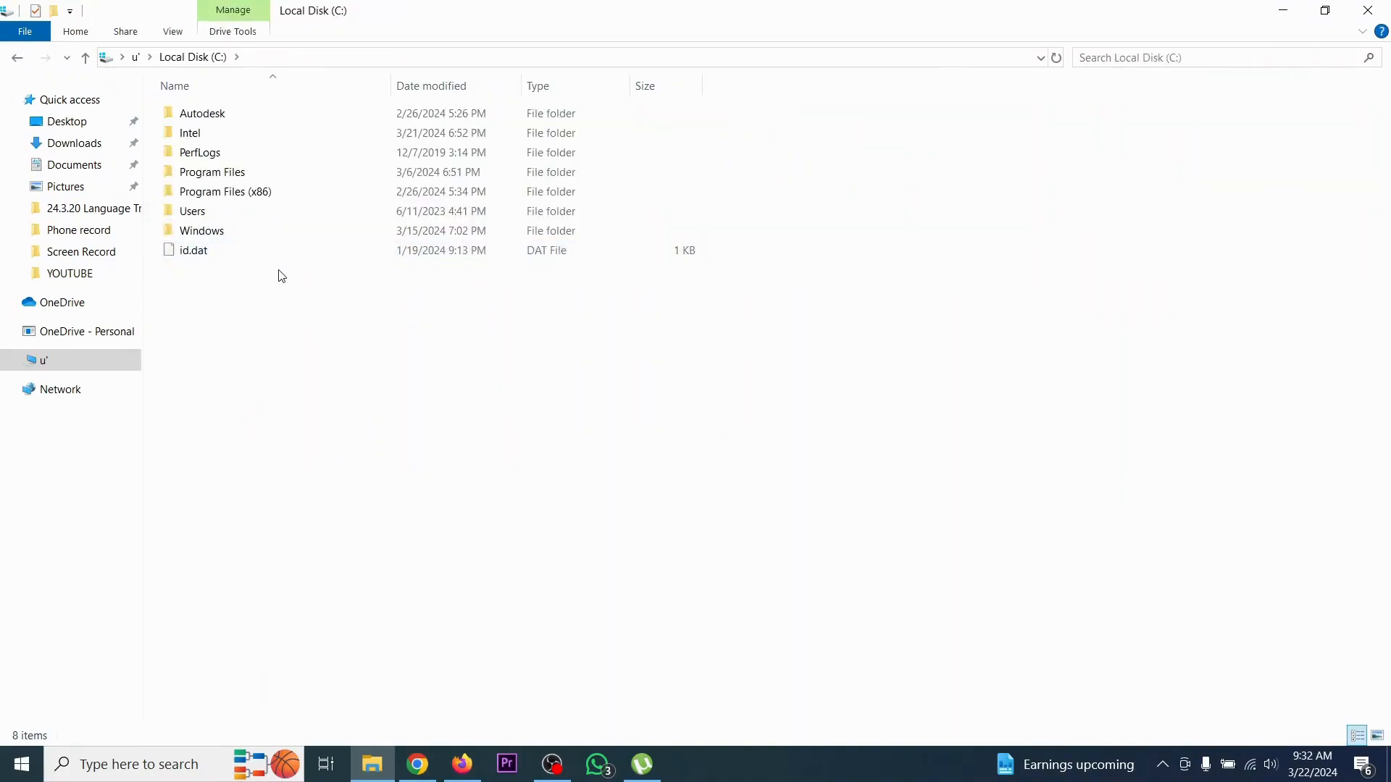
click(211, 172)
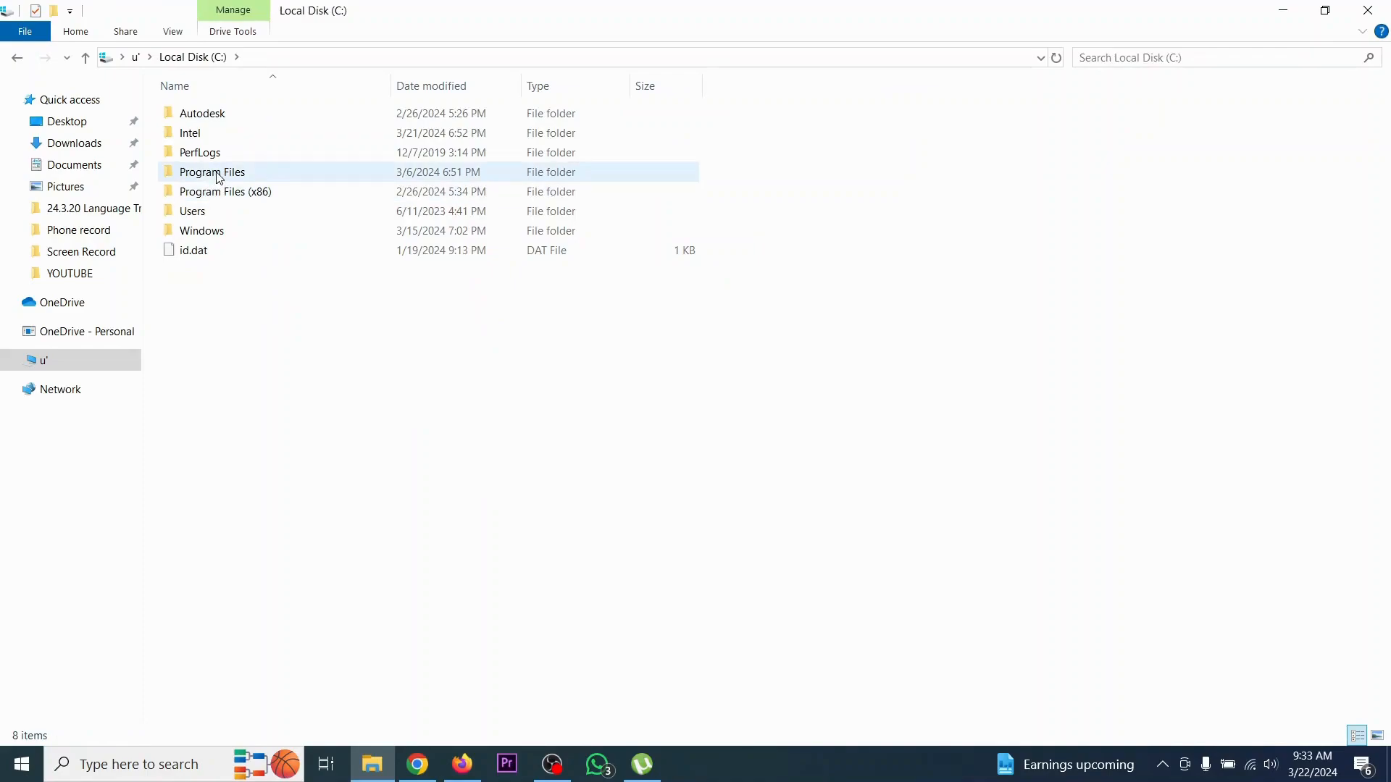
double_click(211, 171)
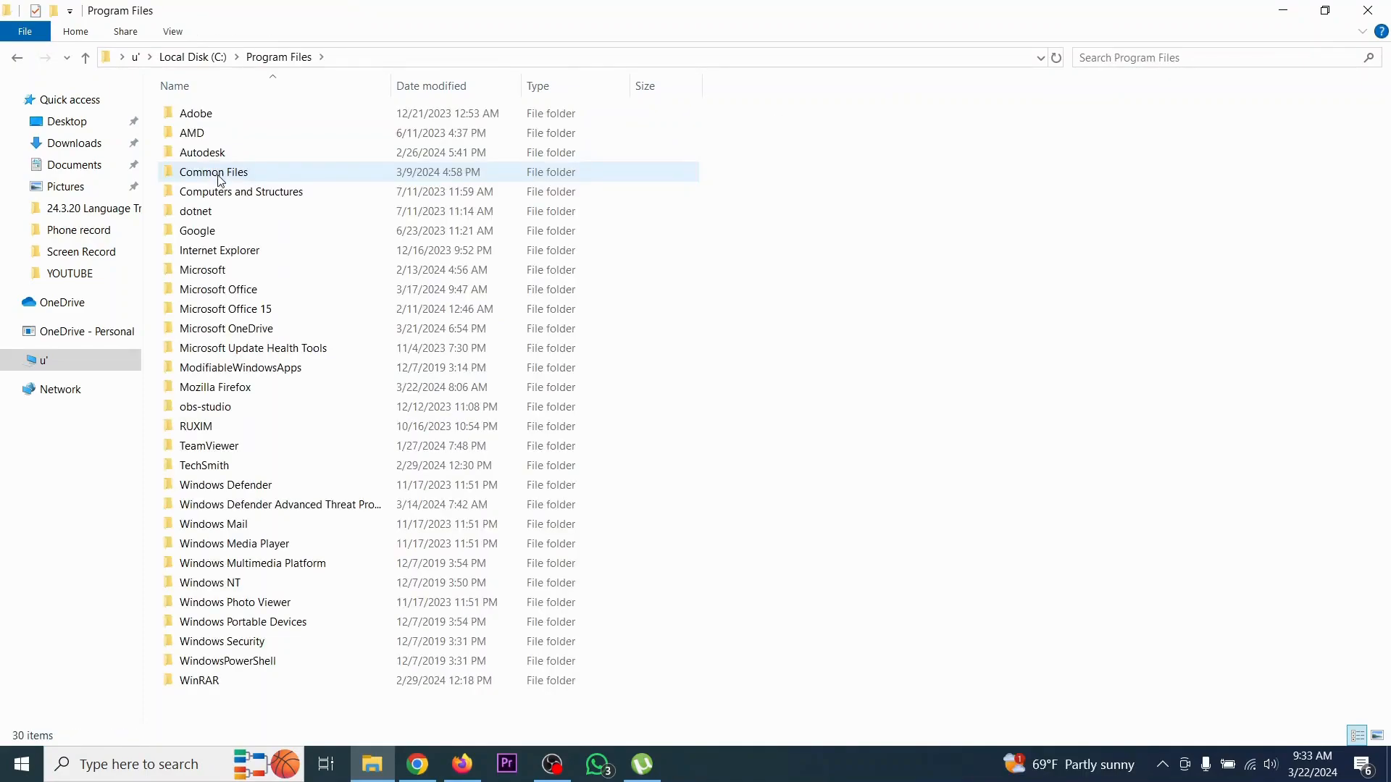
click(218, 290)
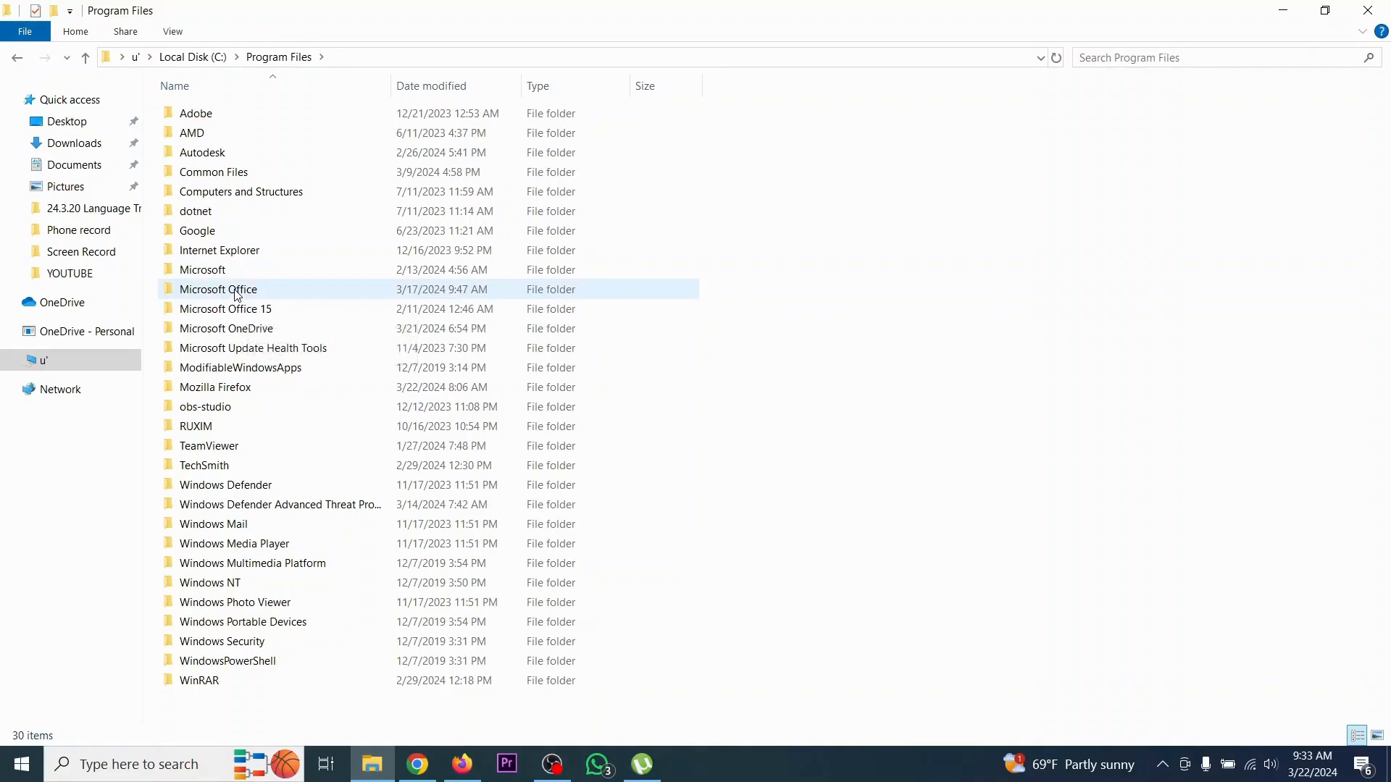
double_click(219, 289)
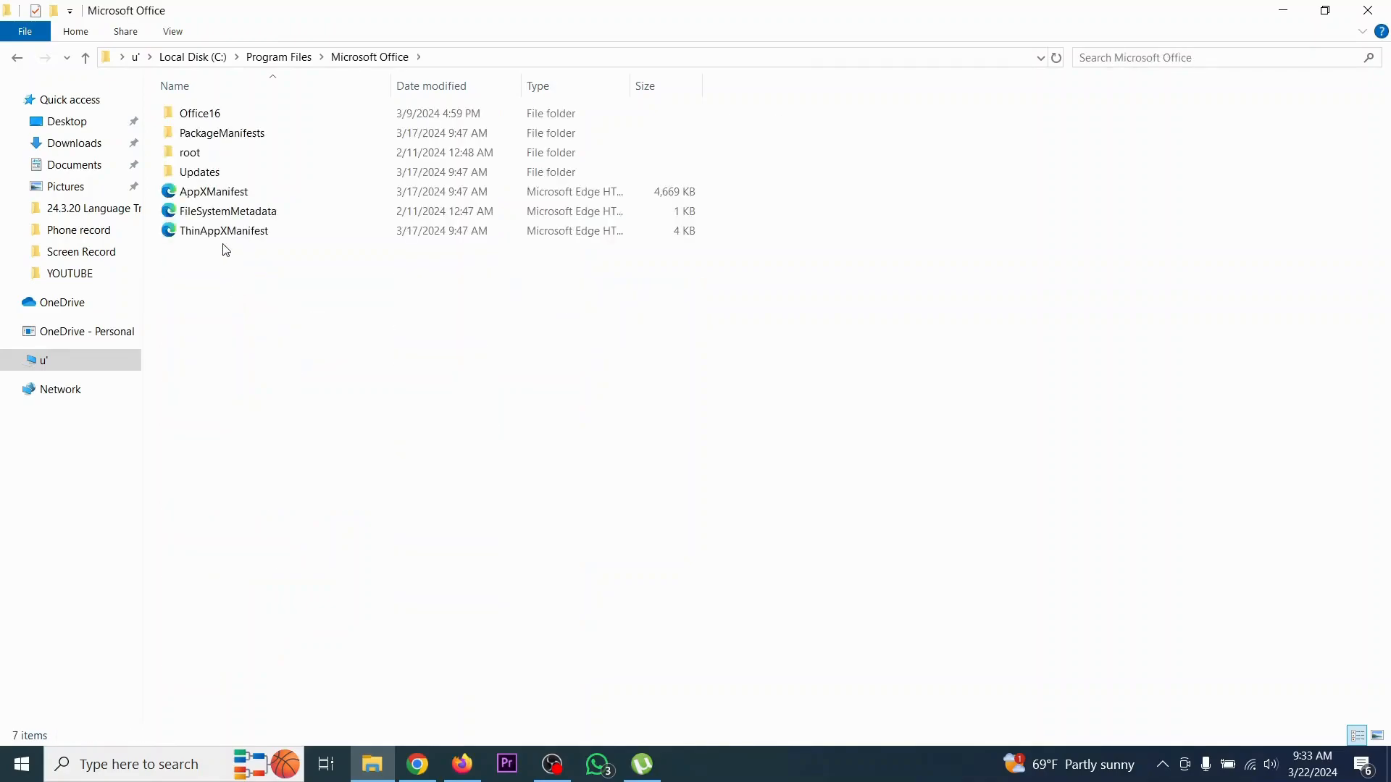
click(200, 113)
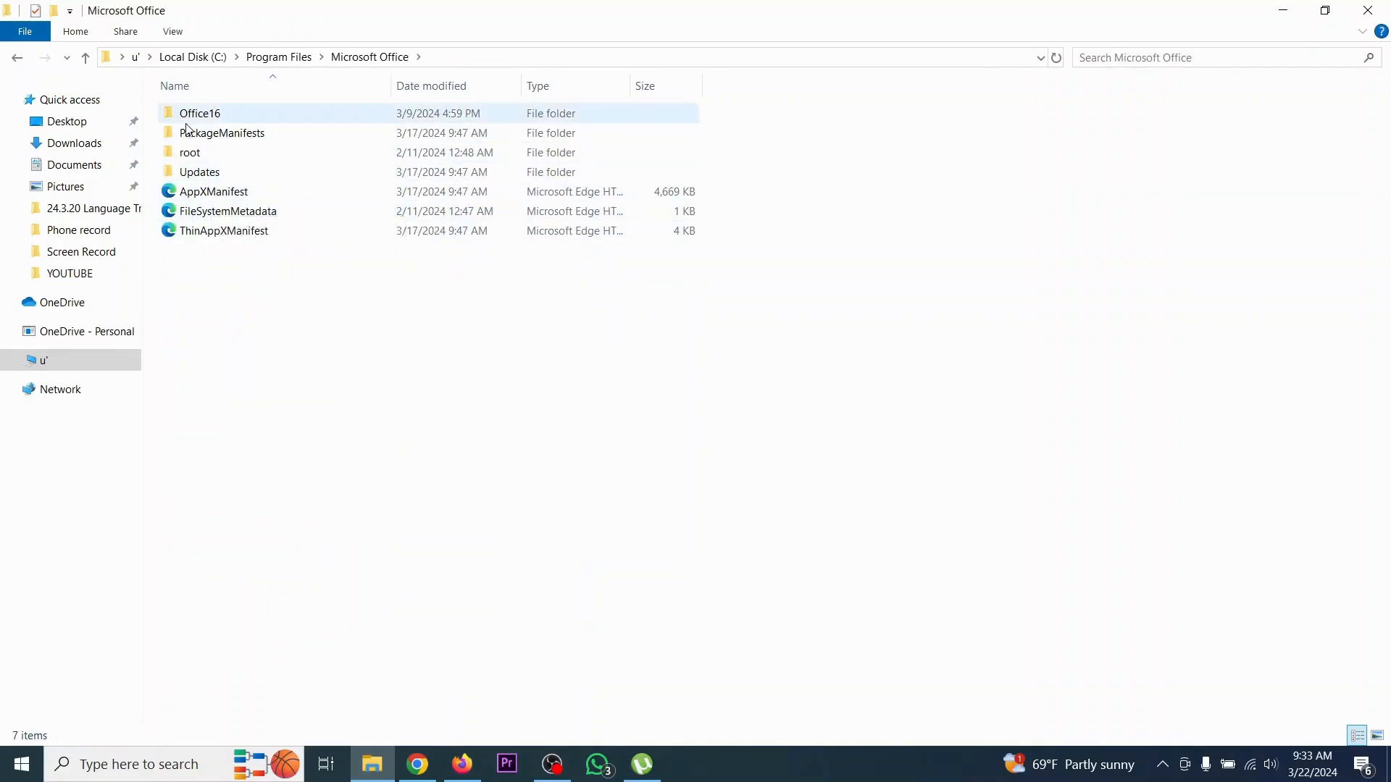
mouse_move(200, 113)
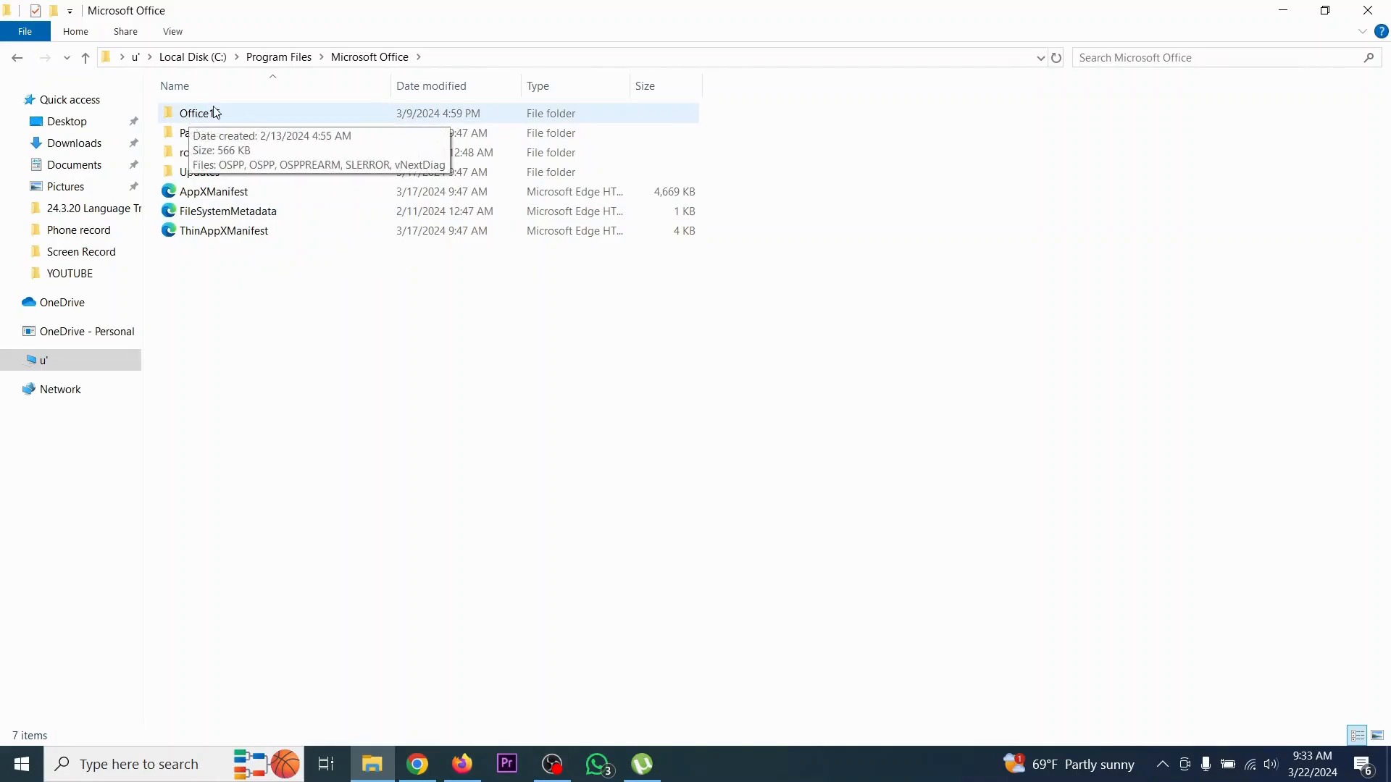
mouse_move(199, 122)
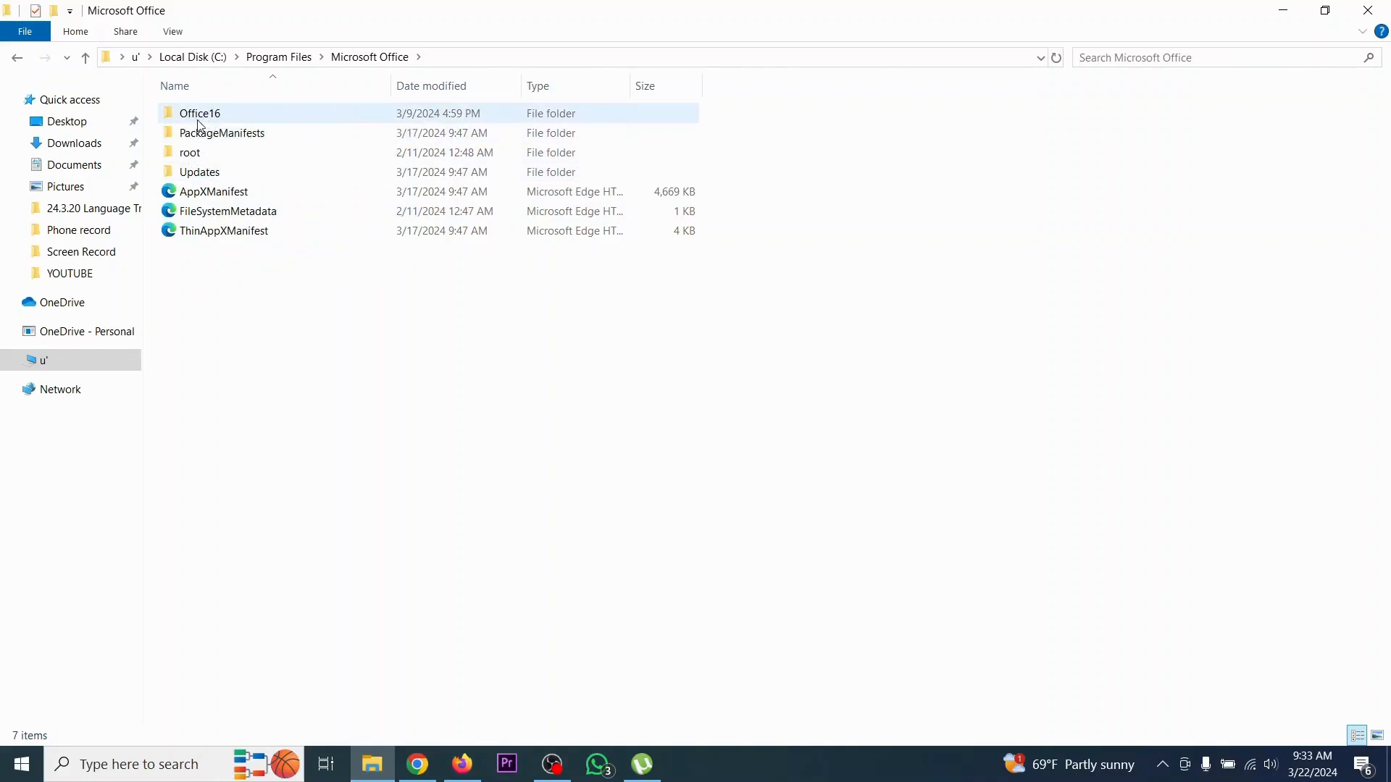
double_click(200, 113)
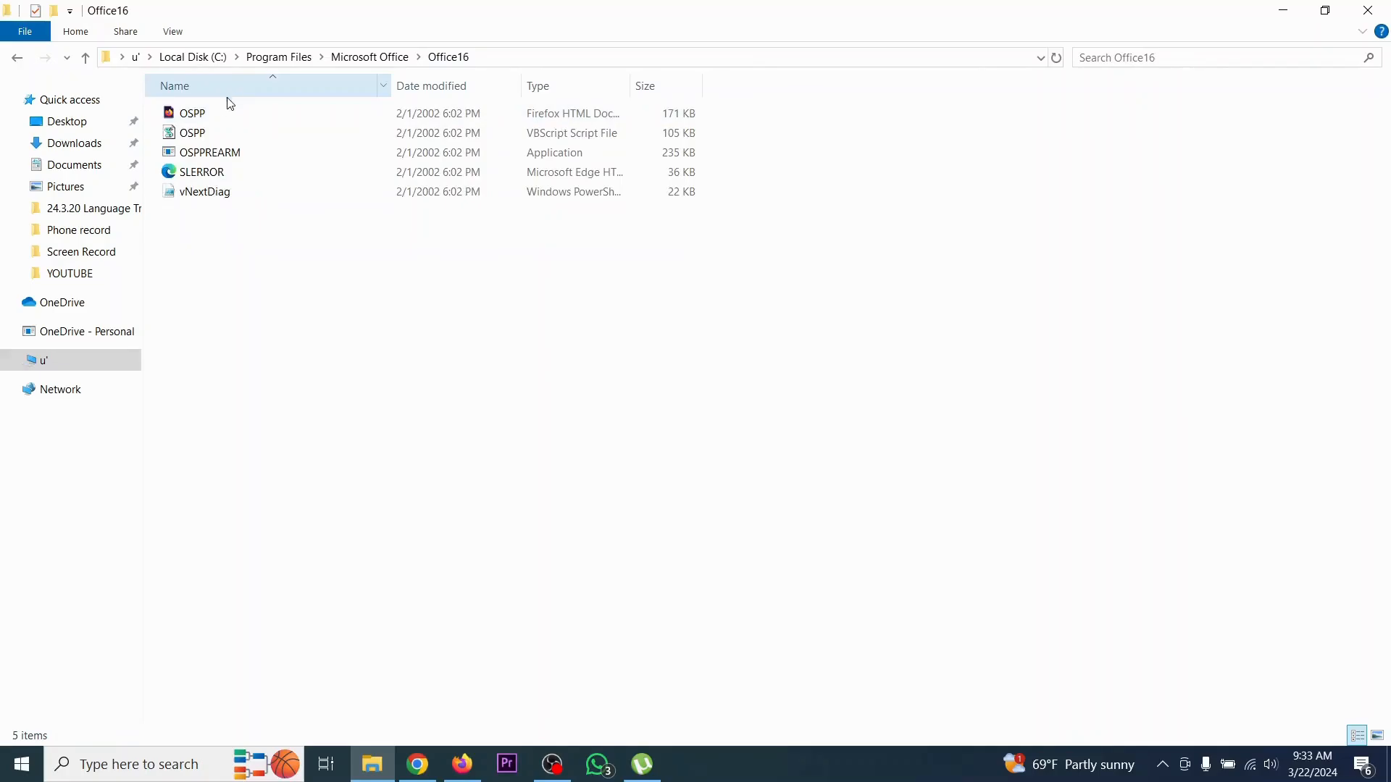
mouse_move(245, 252)
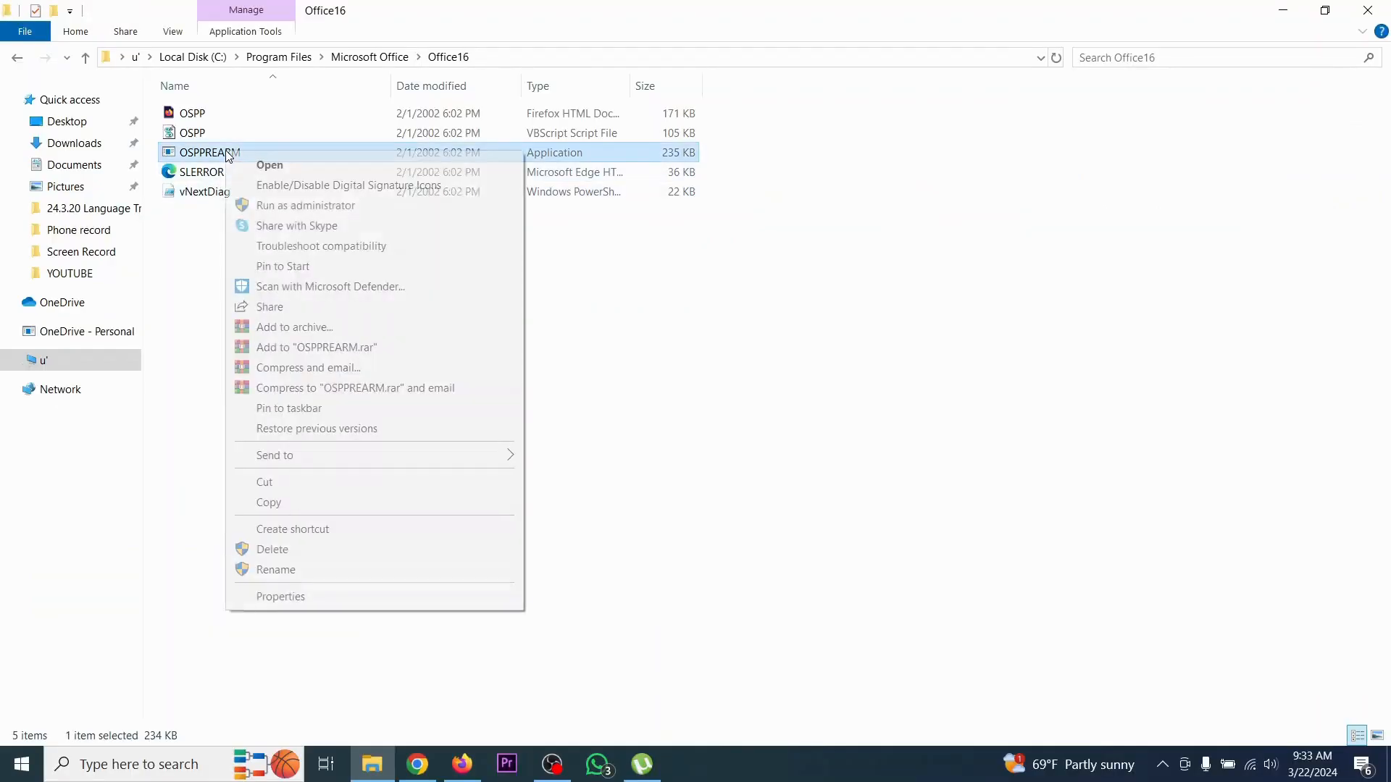
mouse_move(286, 212)
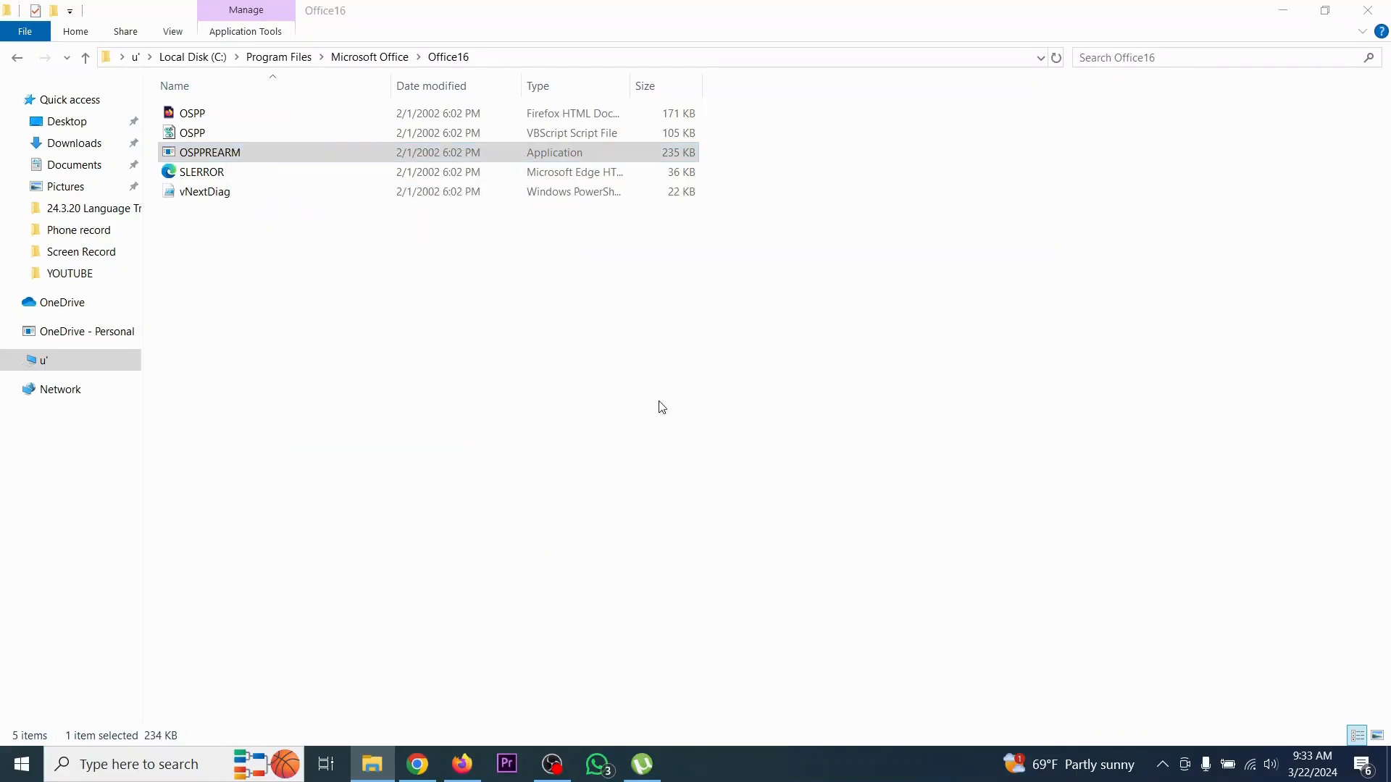
mouse_move(582, 507)
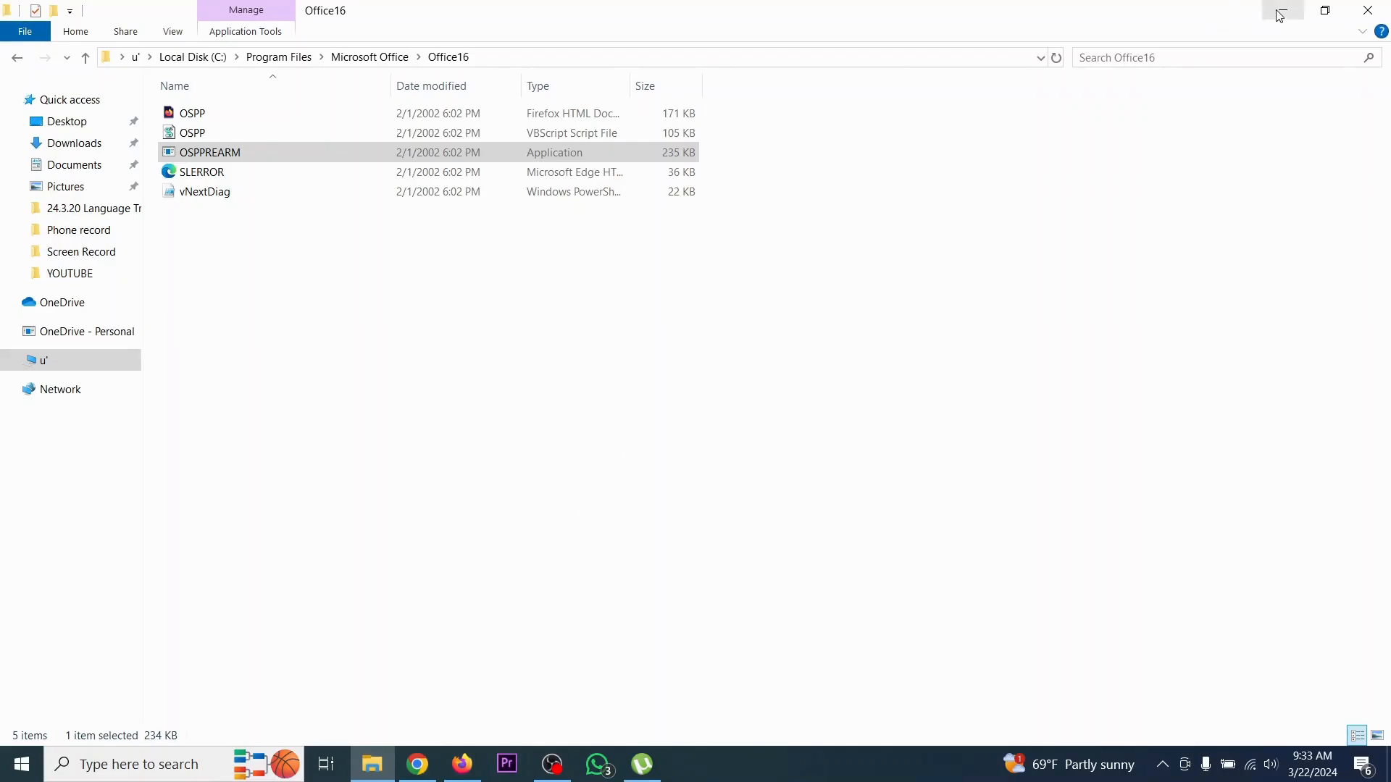
Step: Minimize File Explorer to reveal the desktop after running OSPPREARM as administrator
click(1280, 10)
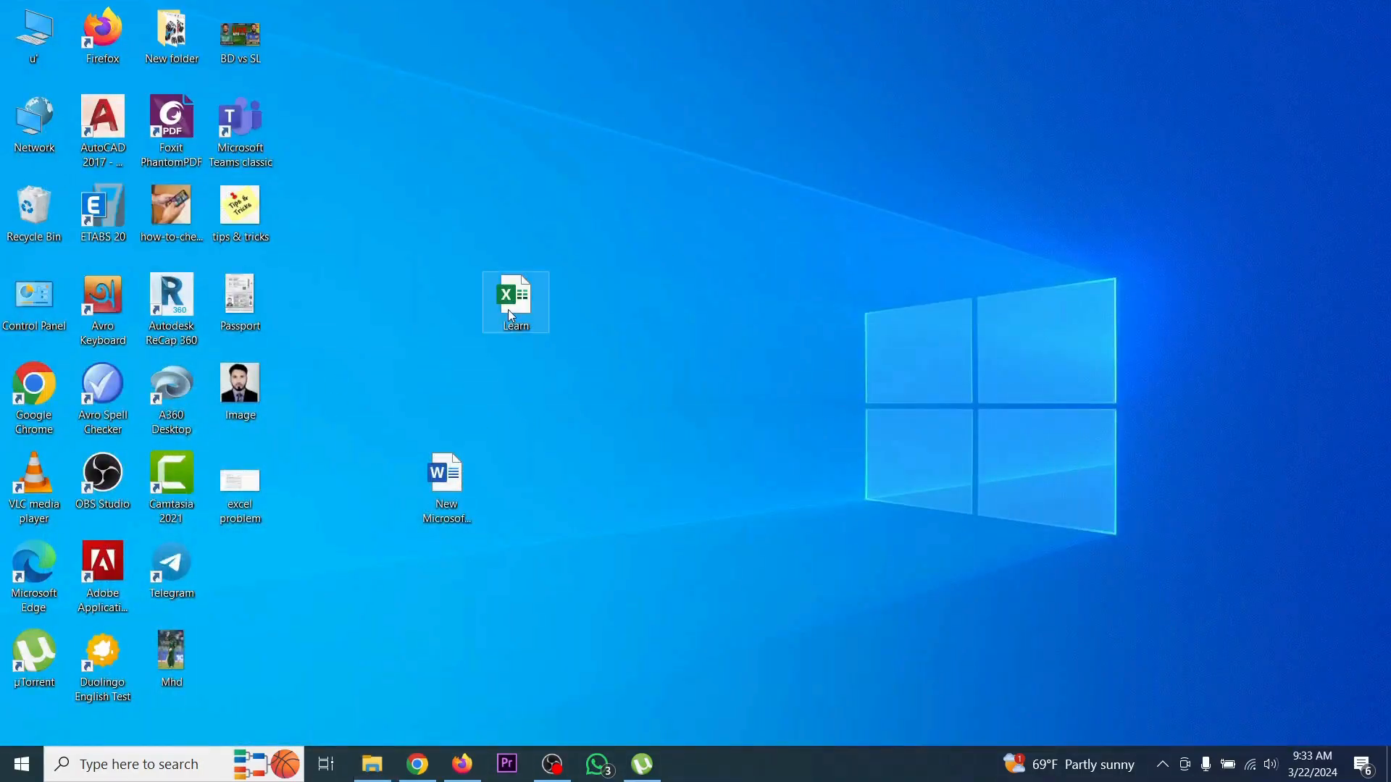
Step: Reopen the Learn workbook so Excel shows a blank Sheet1 without the activation wizard
double_click(515, 296)
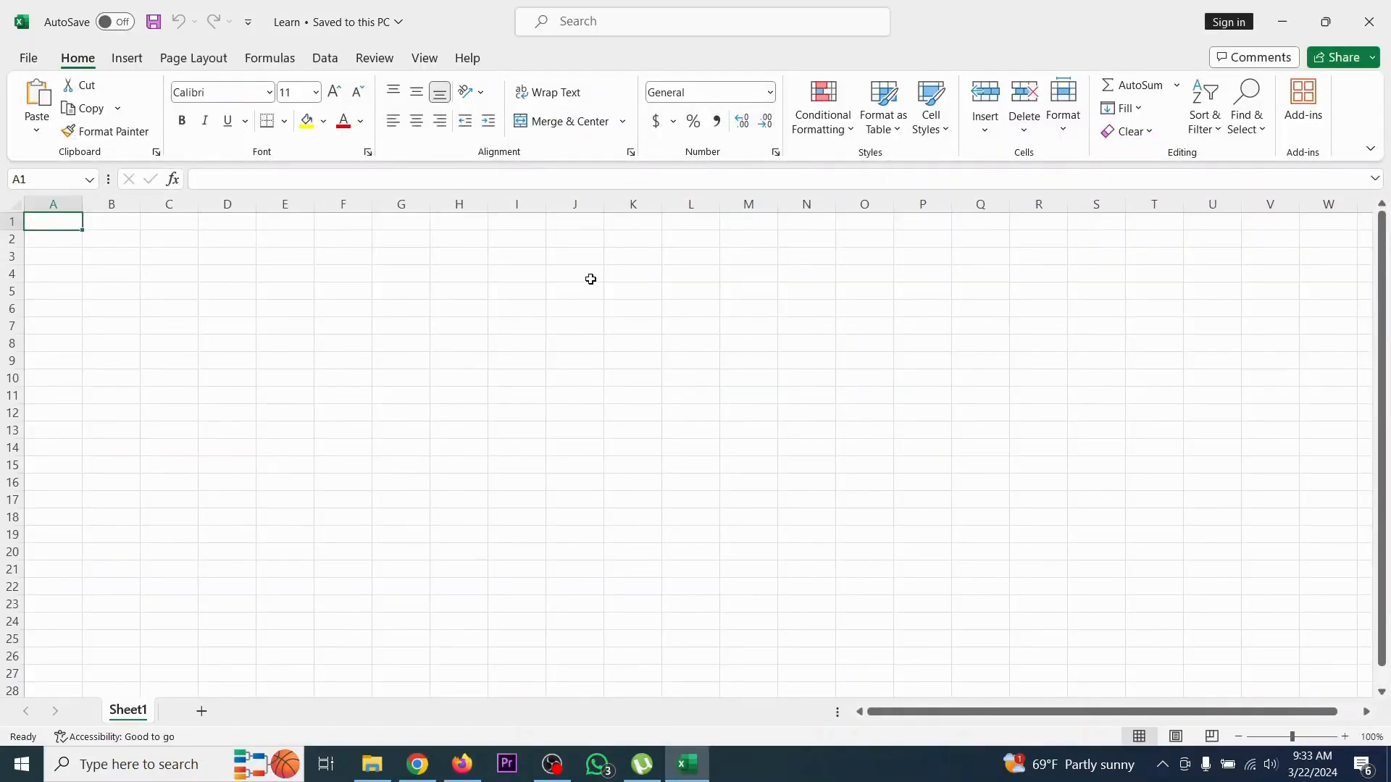
mouse_move(598, 271)
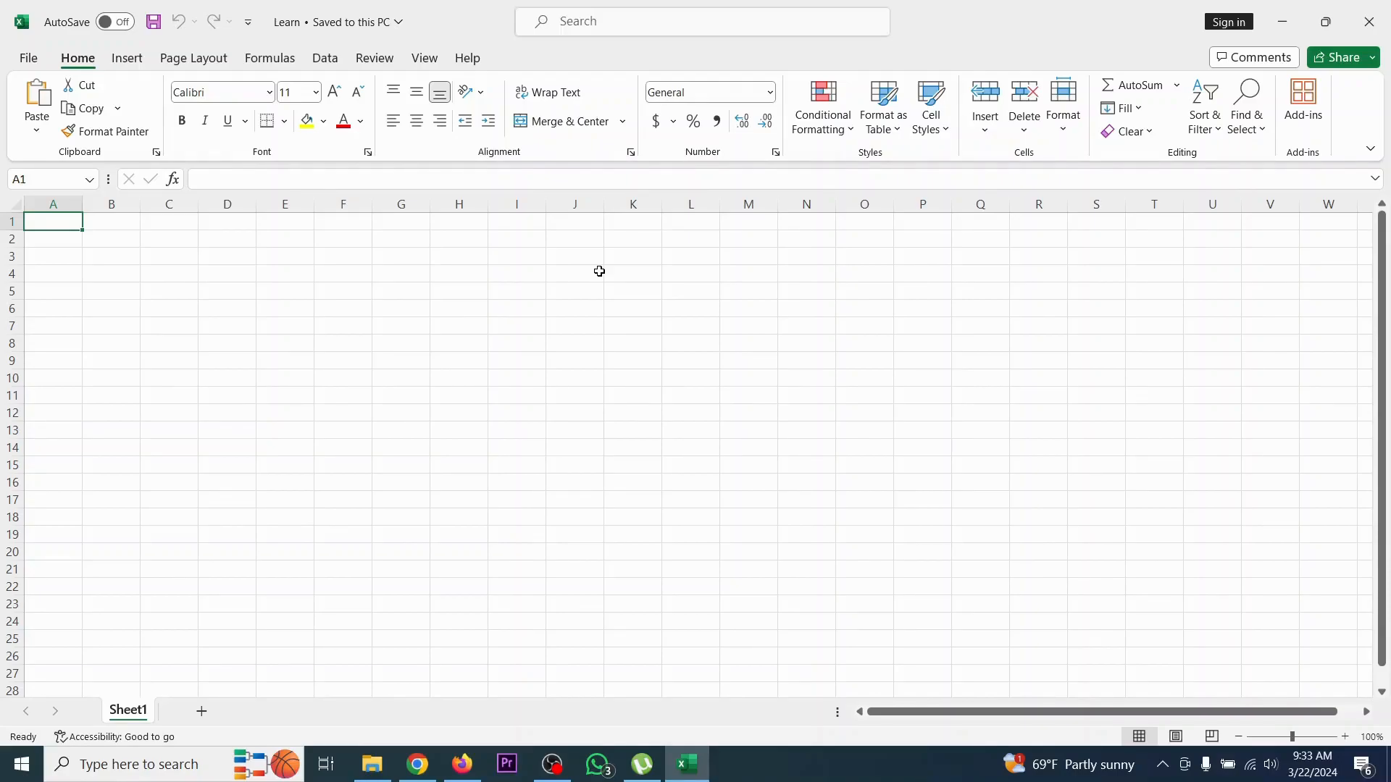
mouse_move(536, 223)
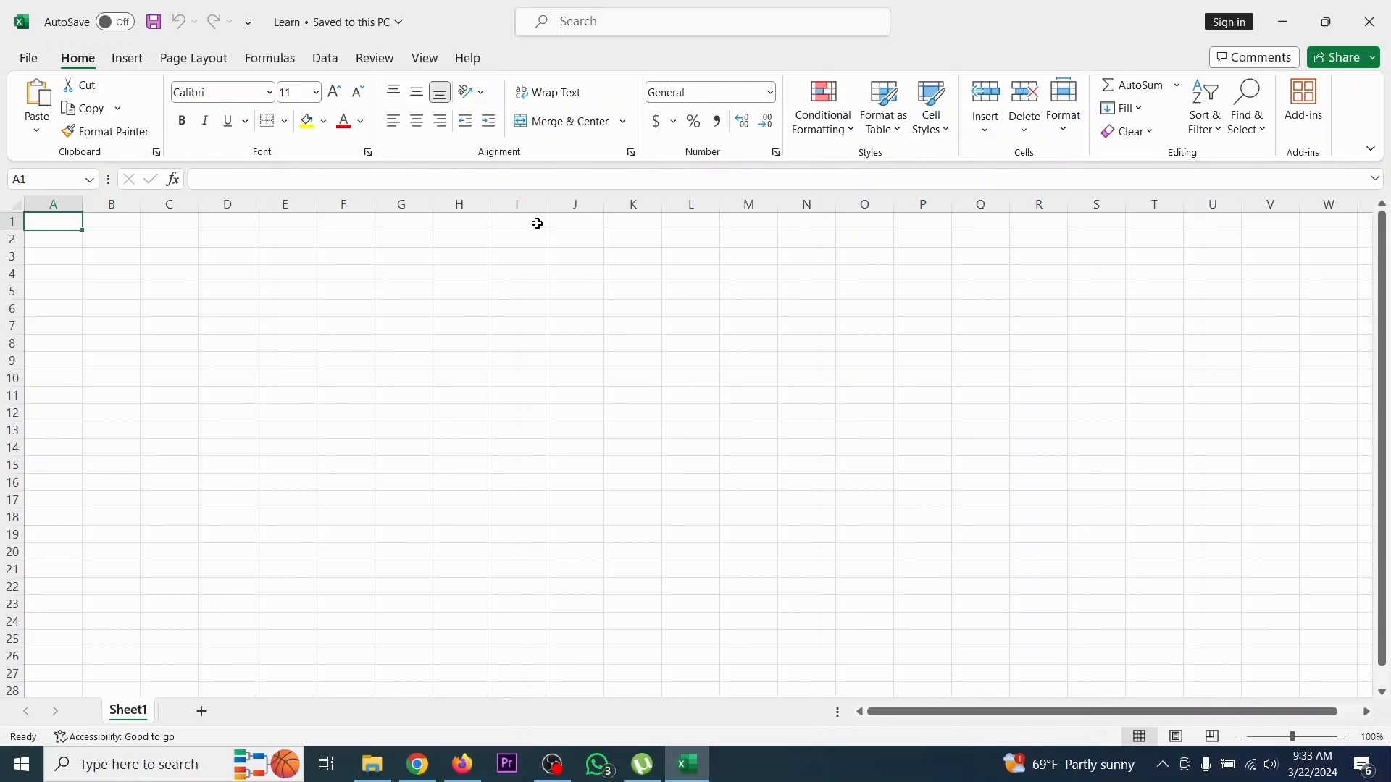
mouse_move(407, 342)
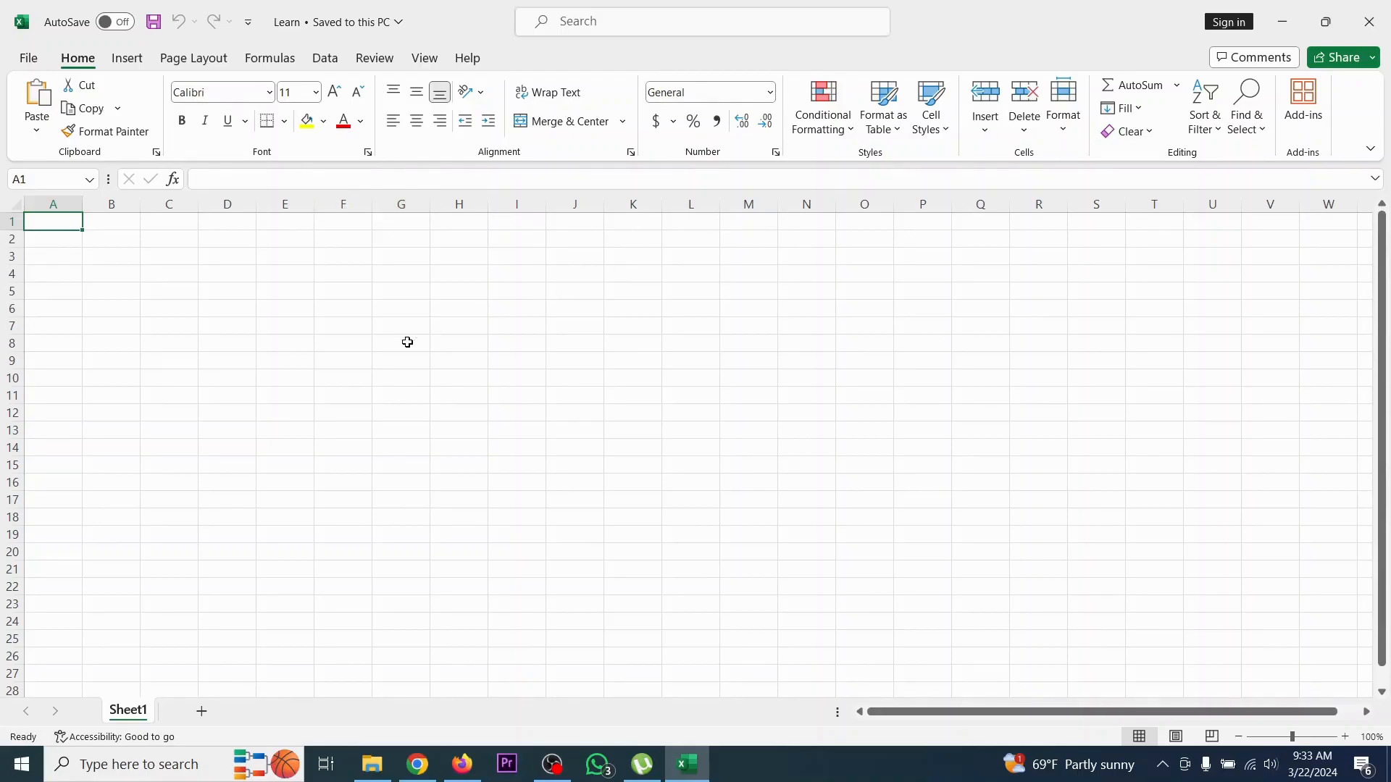
mouse_move(495, 307)
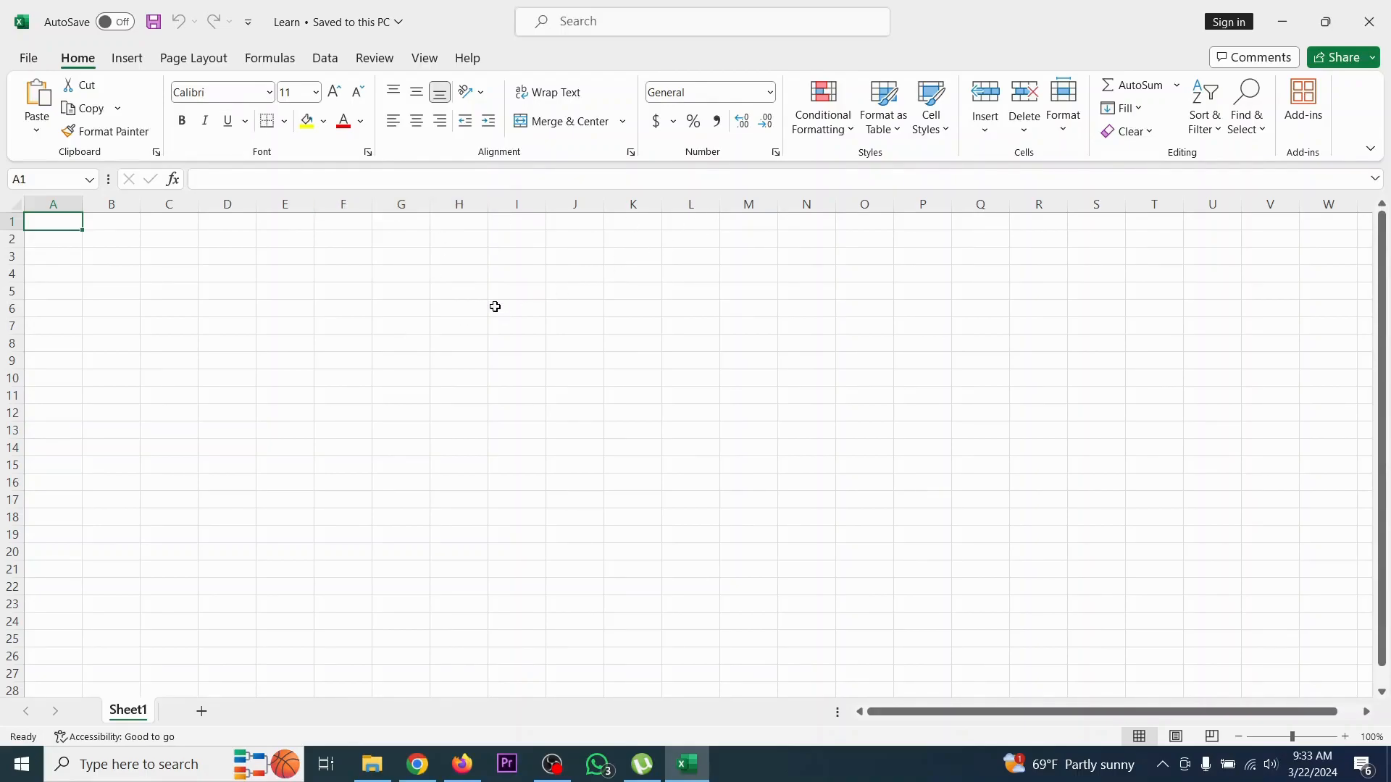
mouse_move(294, 329)
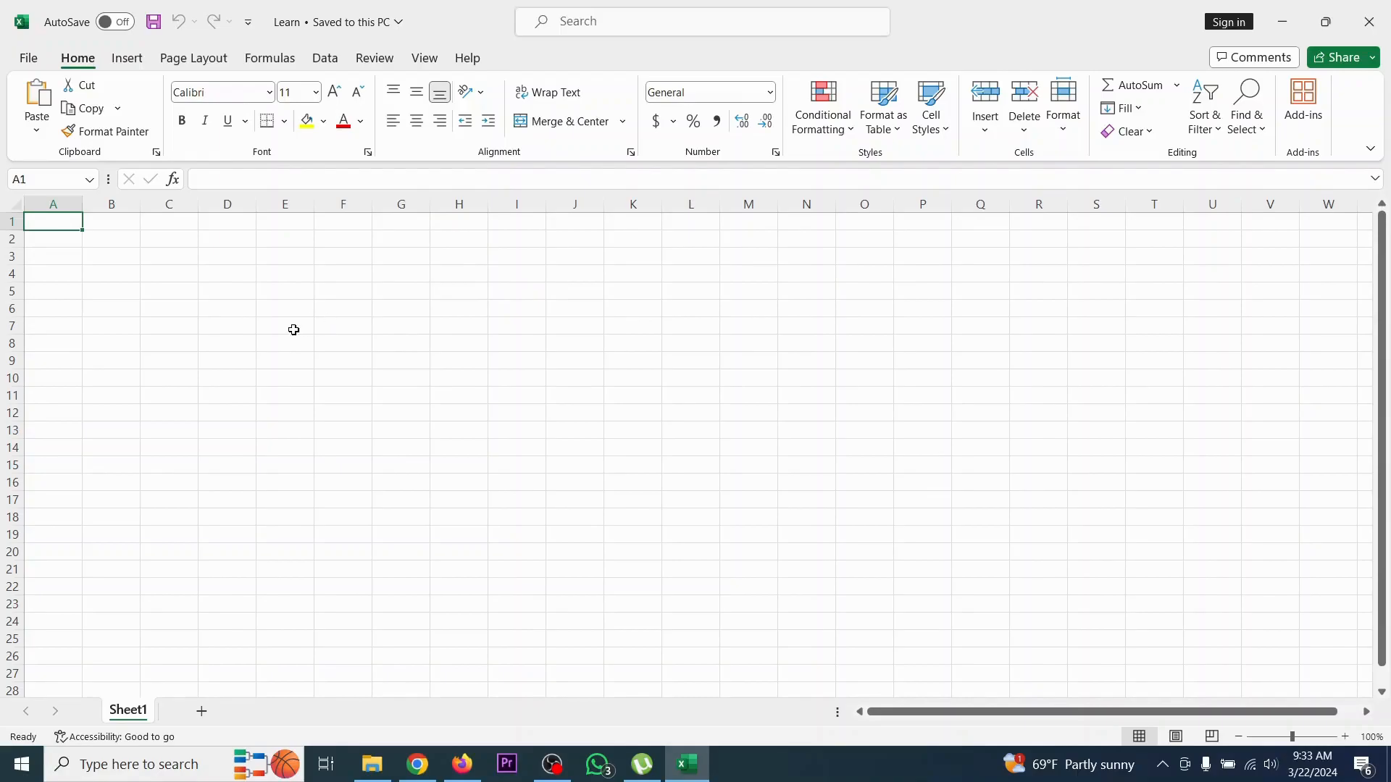
mouse_move(1375, 21)
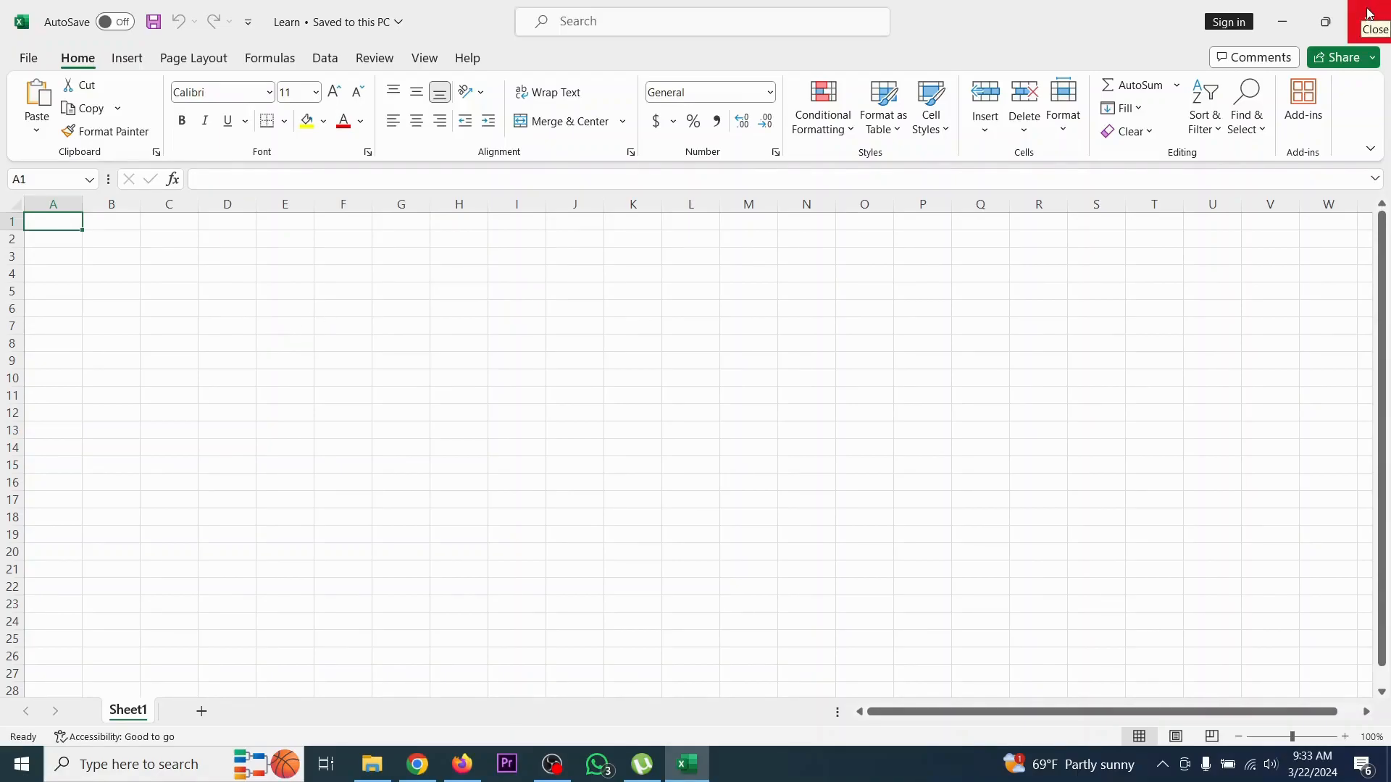